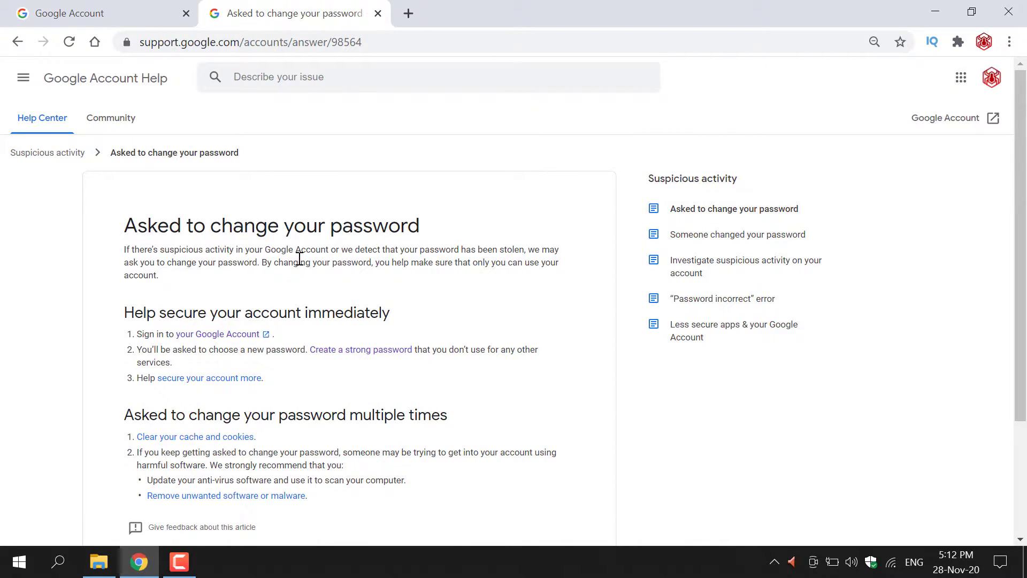
pyautogui.moveTo(351, 274)
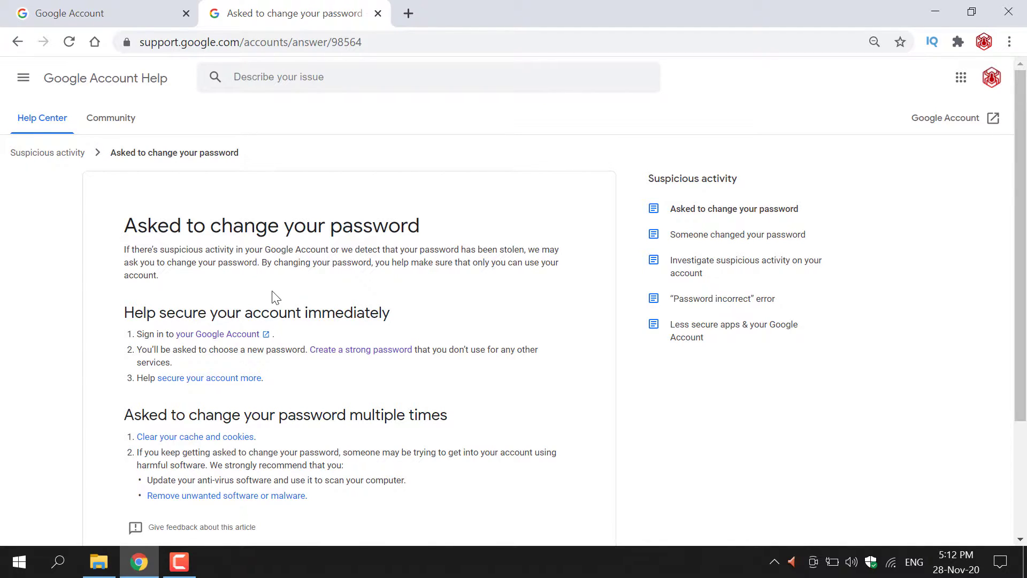
pyautogui.moveTo(336, 283)
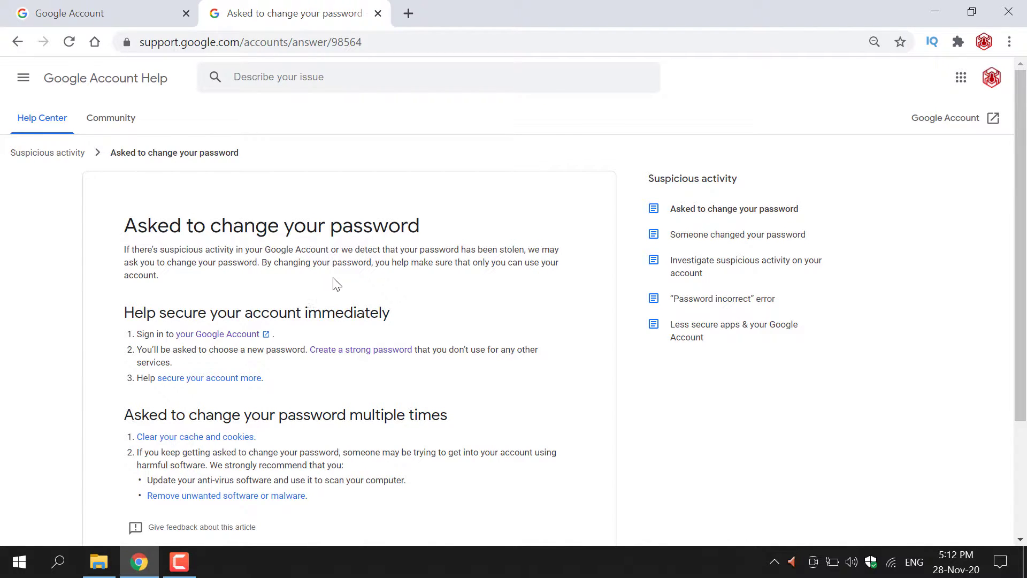
pyautogui.moveTo(440, 286)
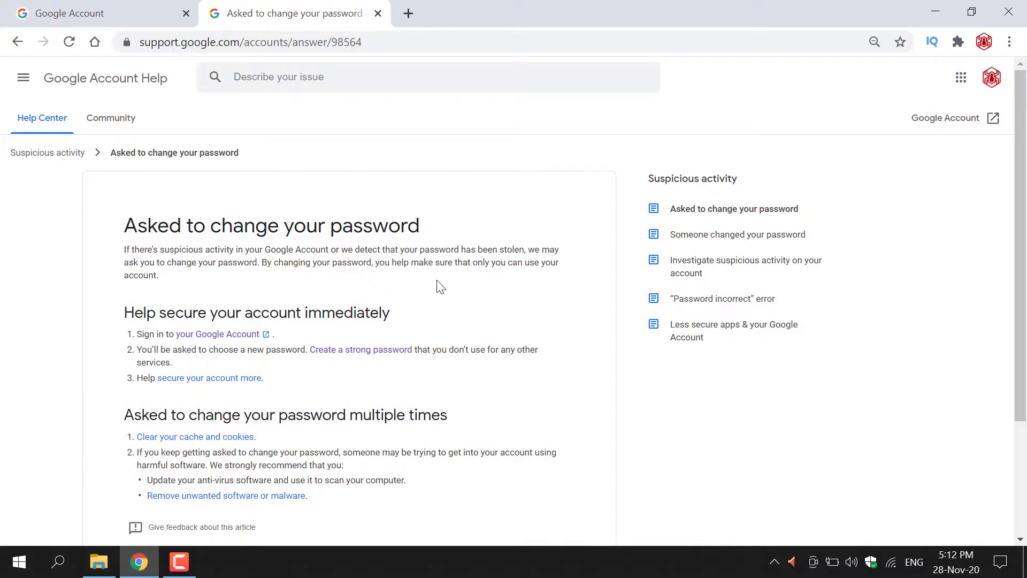
pyautogui.moveTo(226, 291)
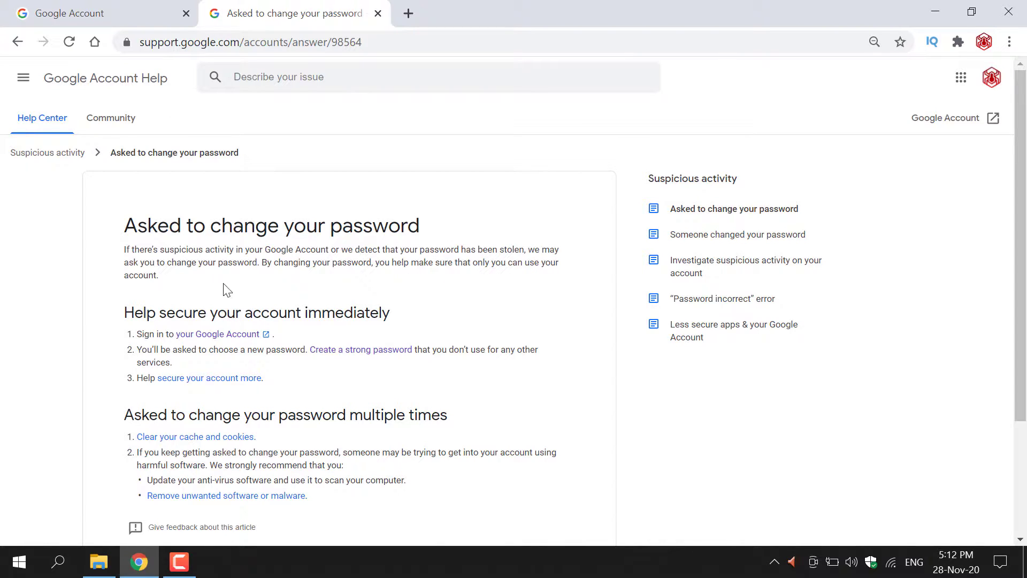
pyautogui.moveTo(205, 294)
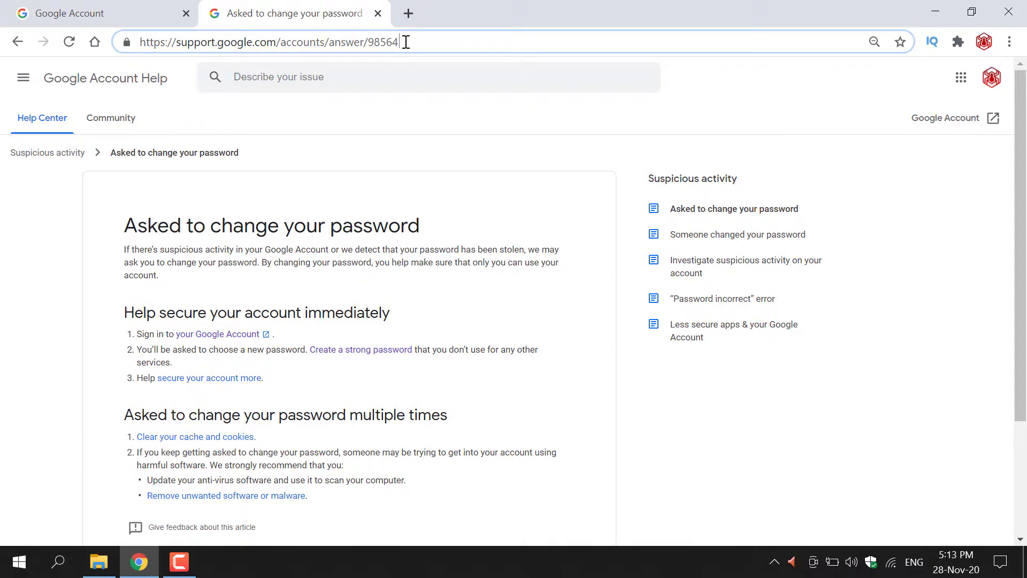
# - Switch to the Google Account tab and go to its Security settings page
pyautogui.click(405, 121)
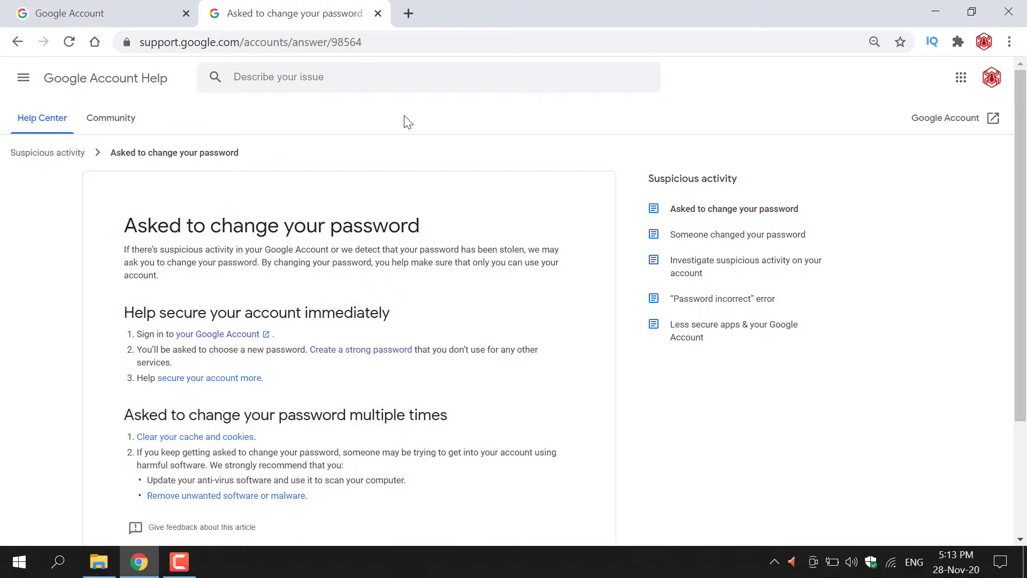
pyautogui.moveTo(400, 114)
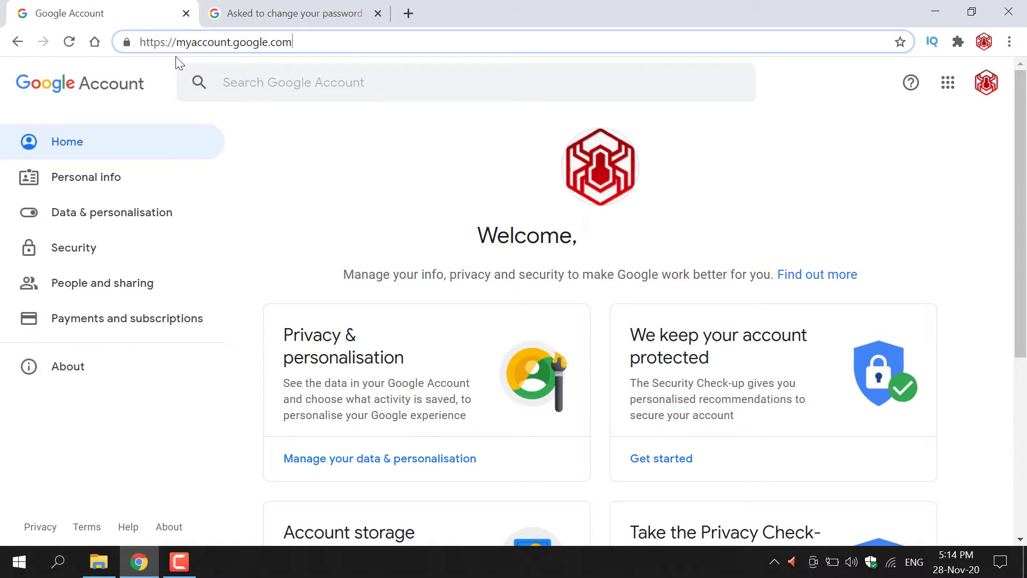
pyautogui.moveTo(278, 62)
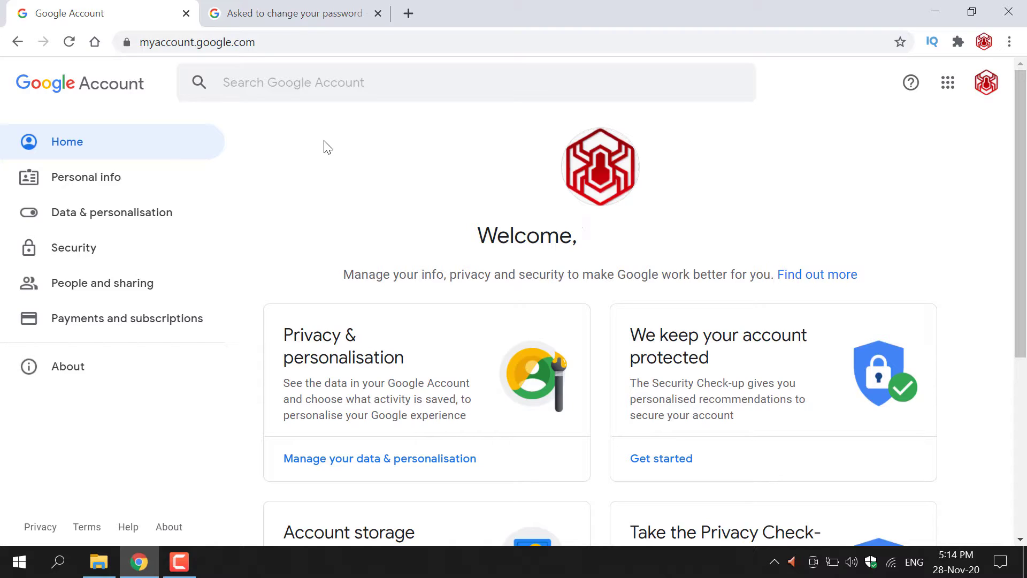
pyautogui.moveTo(195, 172)
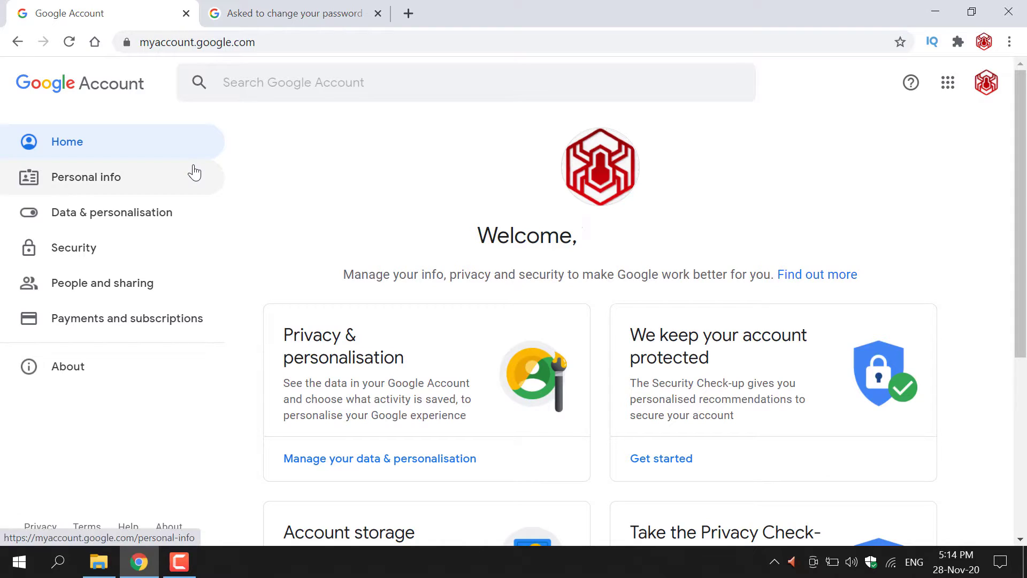
pyautogui.moveTo(154, 265)
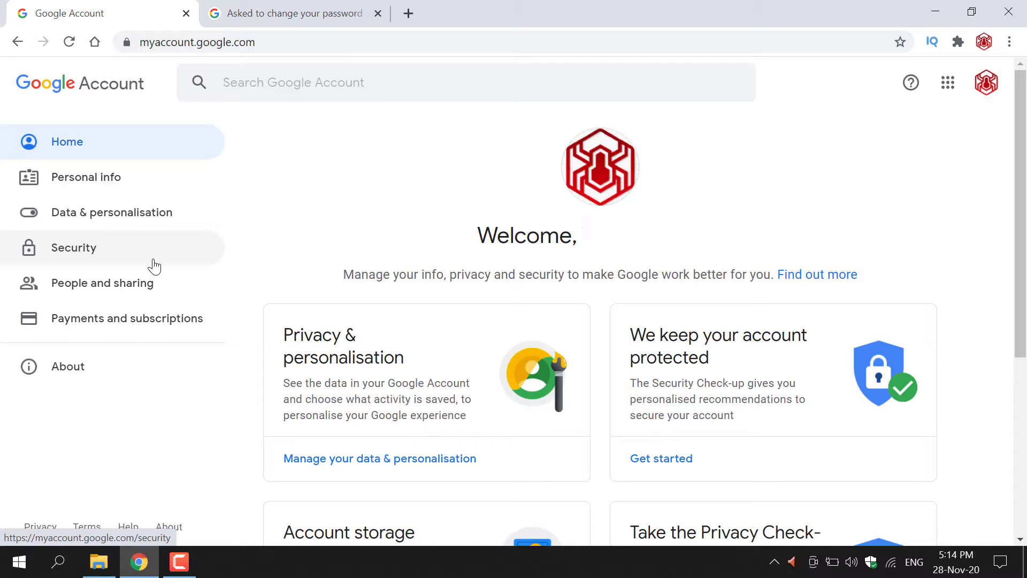
pyautogui.click(74, 248)
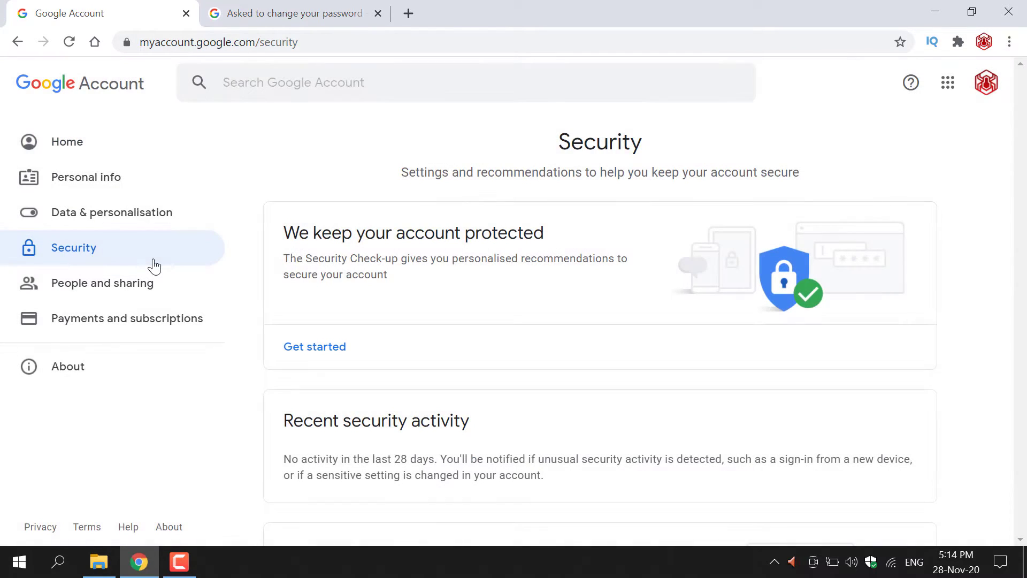
pyautogui.moveTo(609, 168)
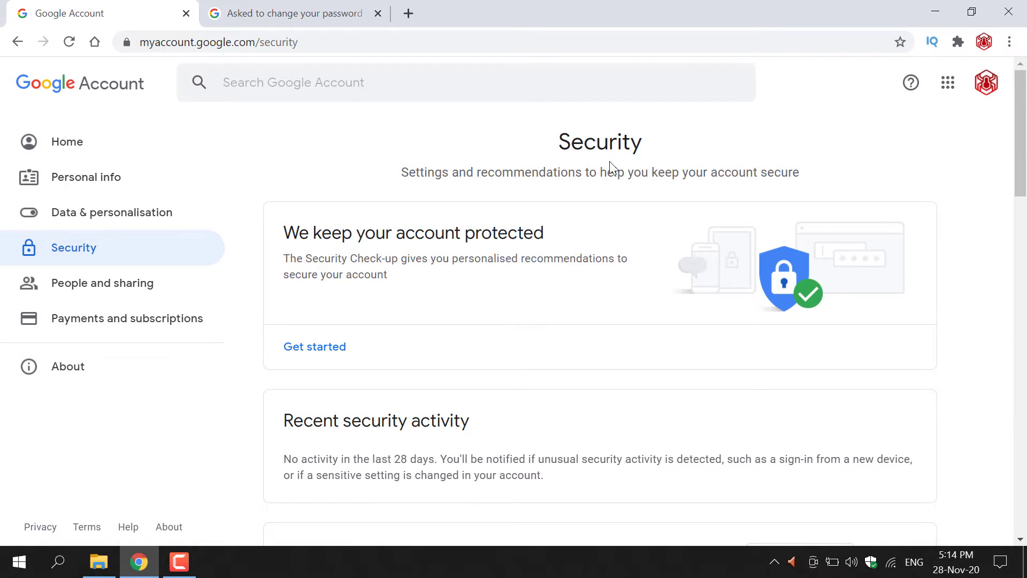
pyautogui.moveTo(648, 188)
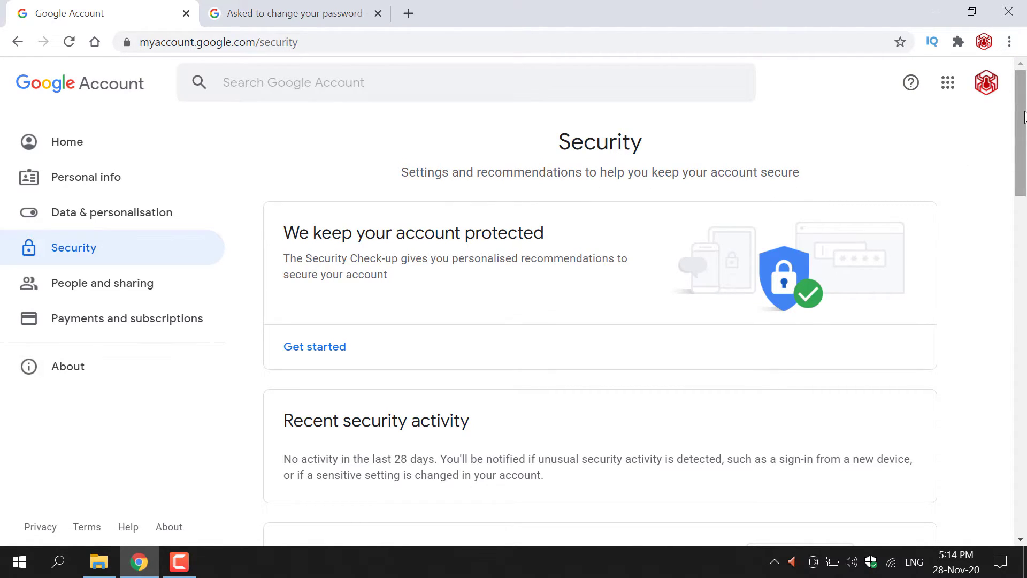
pyautogui.scroll(-3)
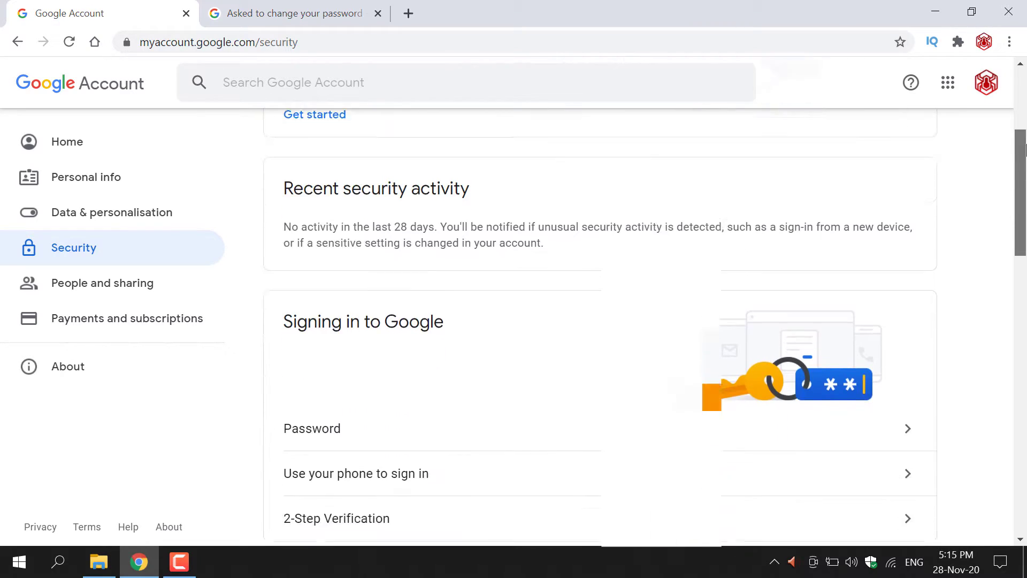
pyautogui.scroll(-3)
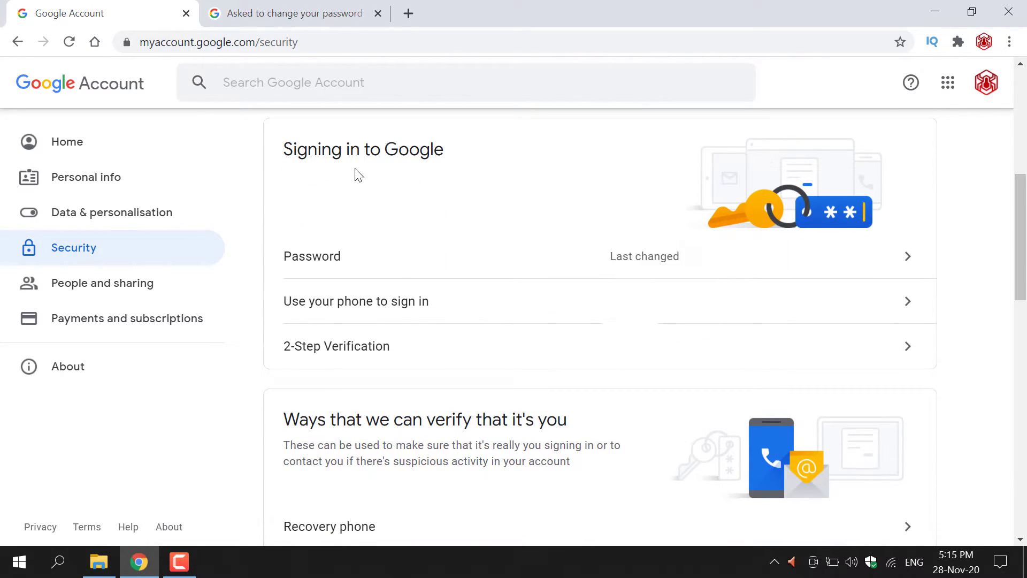
pyautogui.moveTo(315, 176)
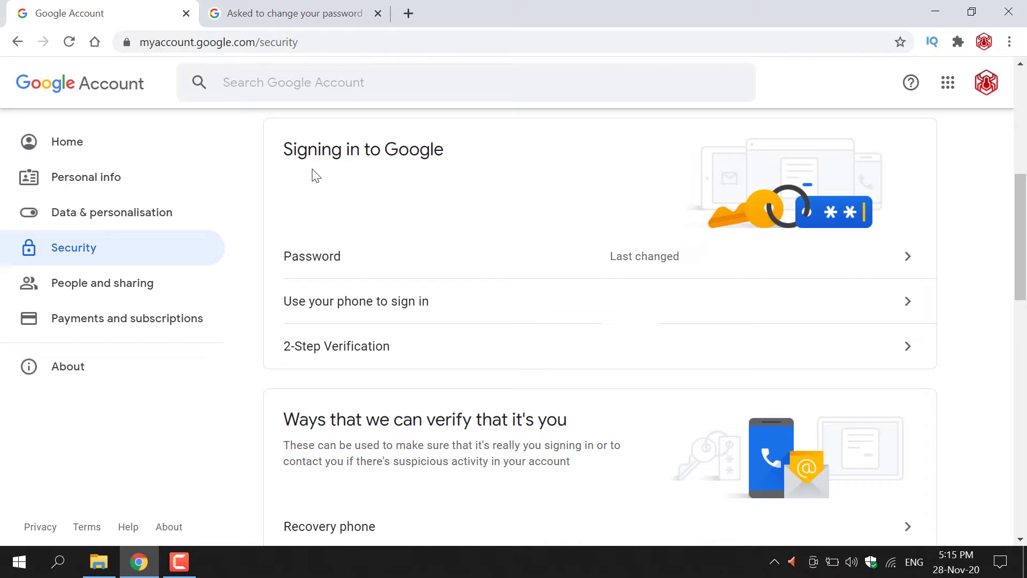
pyautogui.moveTo(536, 265)
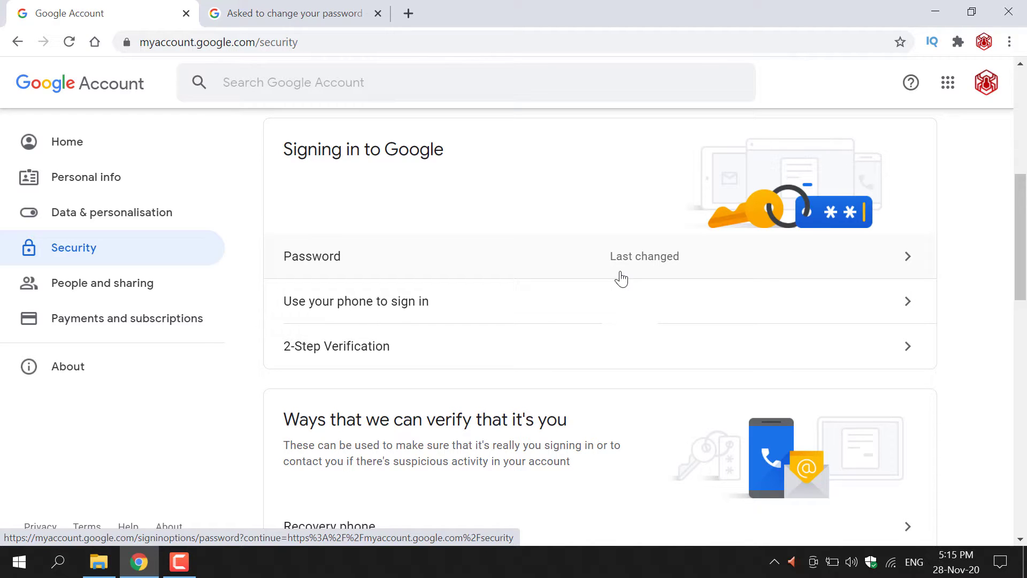
pyautogui.moveTo(329, 330)
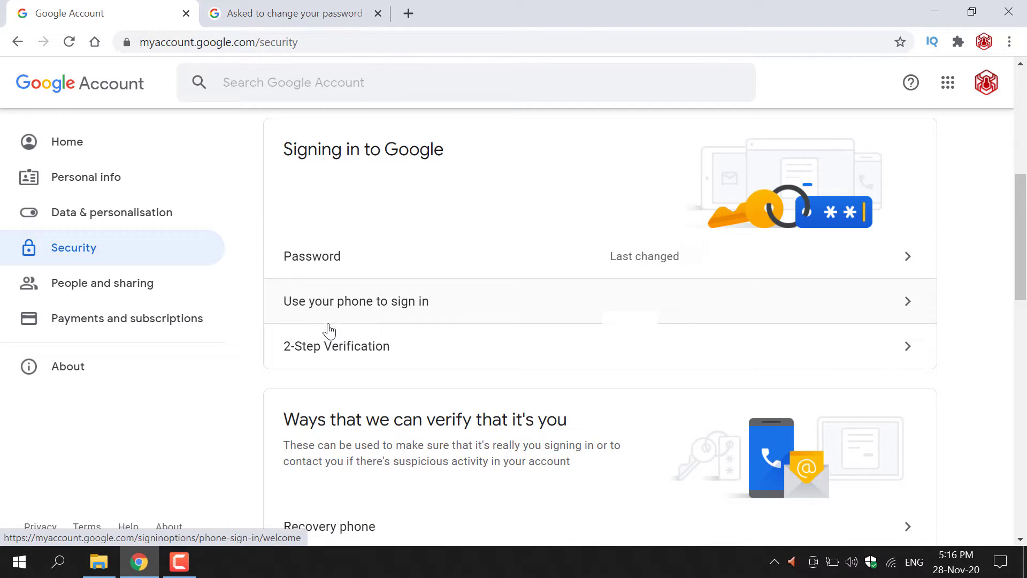
pyautogui.moveTo(566, 317)
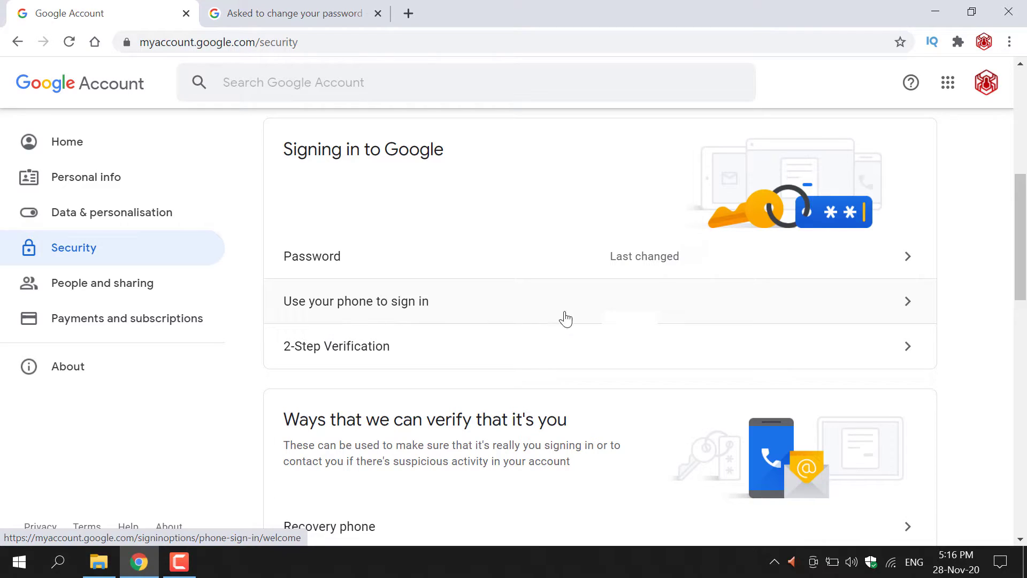
pyautogui.moveTo(719, 315)
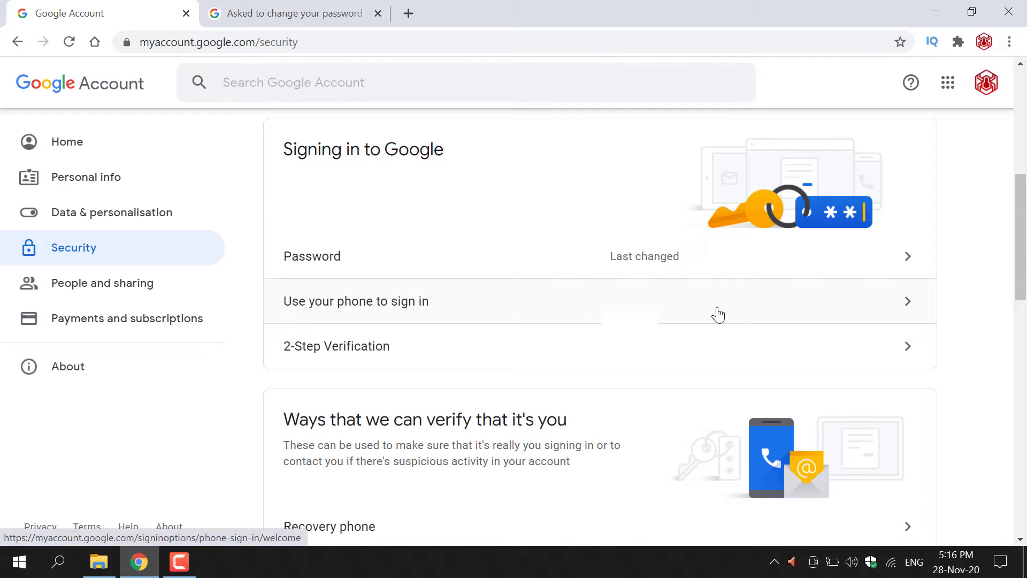
pyautogui.moveTo(317, 364)
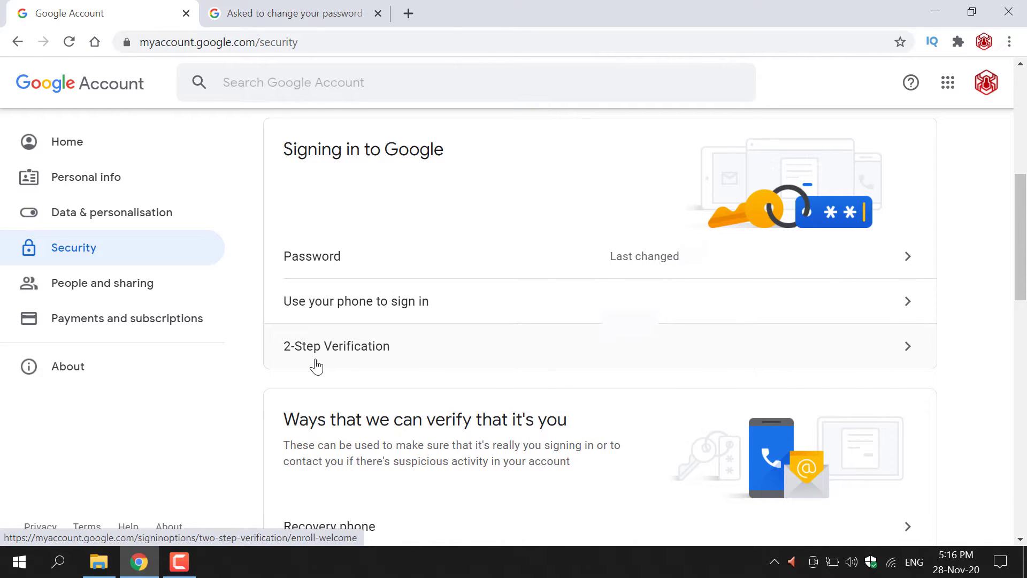
pyautogui.moveTo(683, 371)
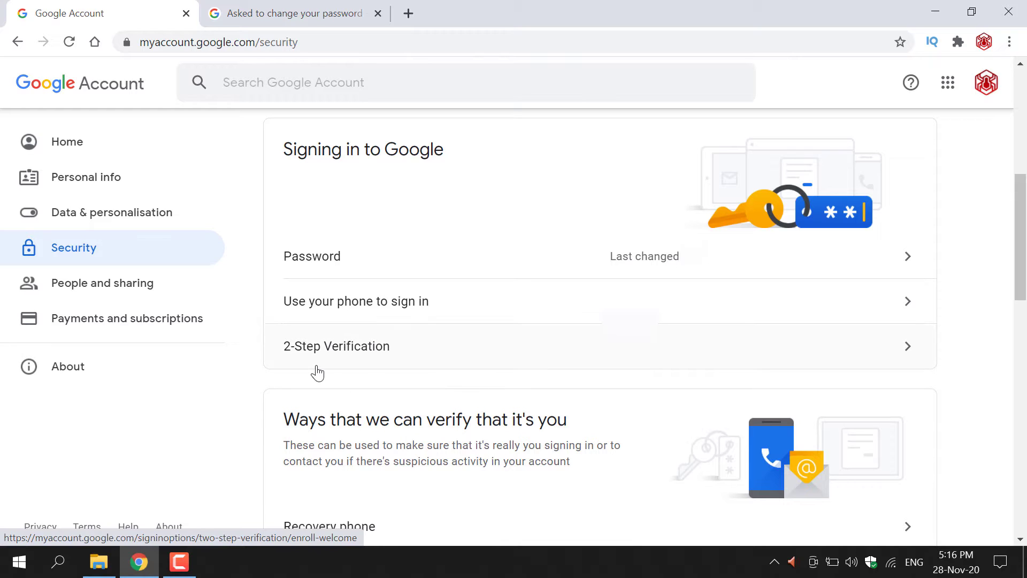
pyautogui.moveTo(651, 376)
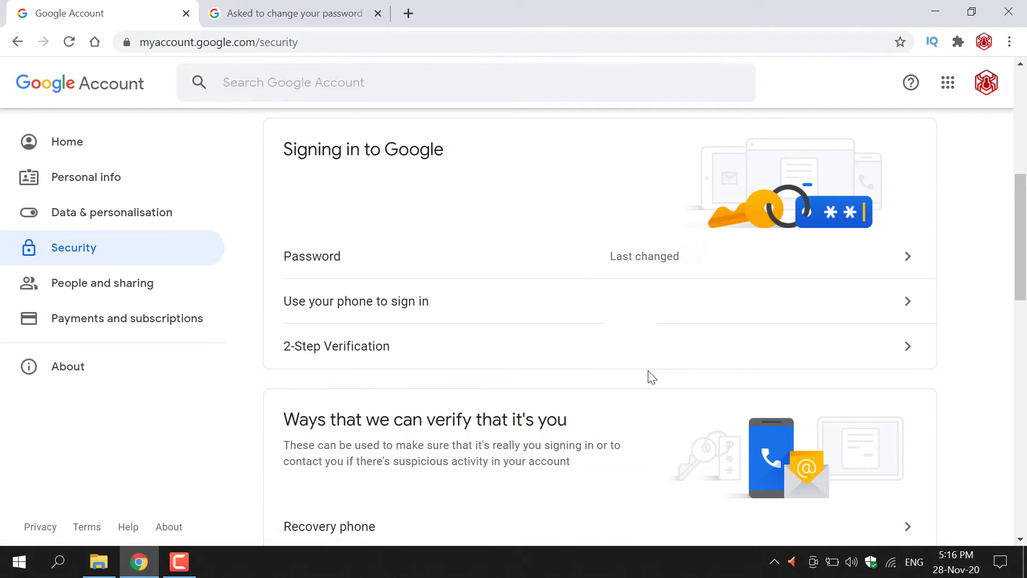
pyautogui.moveTo(647, 369)
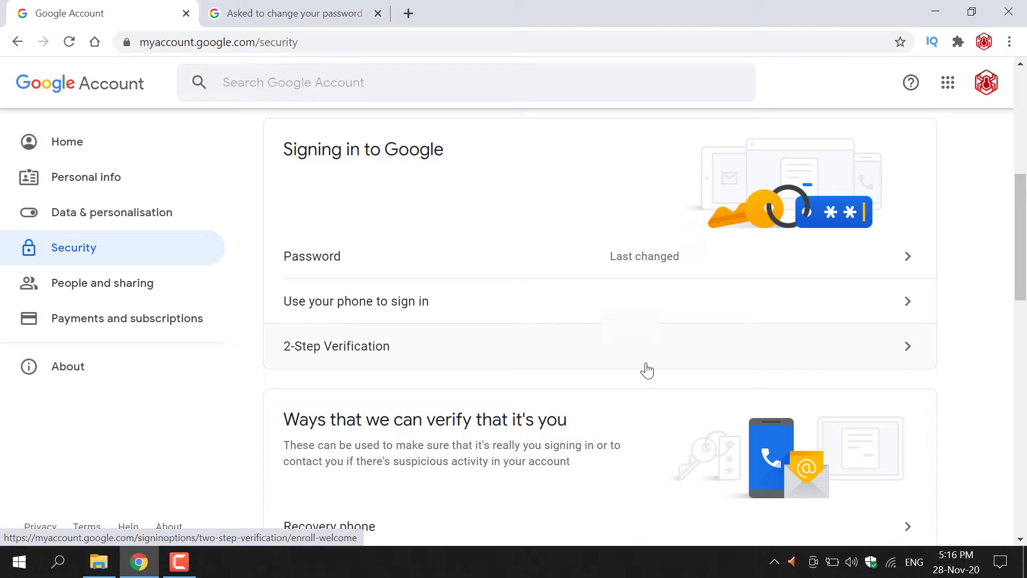
pyautogui.moveTo(888, 364)
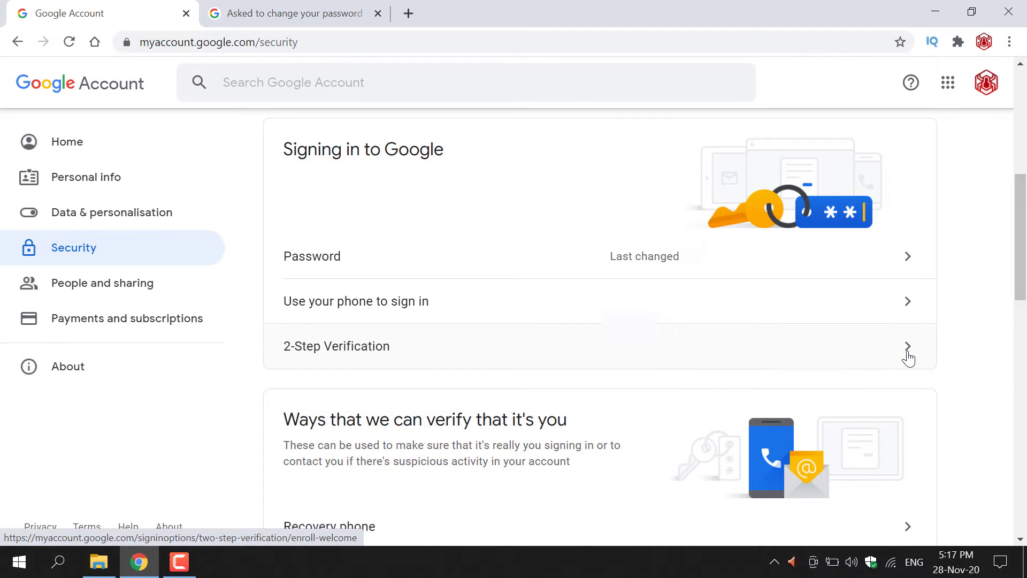
# - Go to 2-Step Verification under Signing in to Google and reveal the Get Started button
pyautogui.click(908, 347)
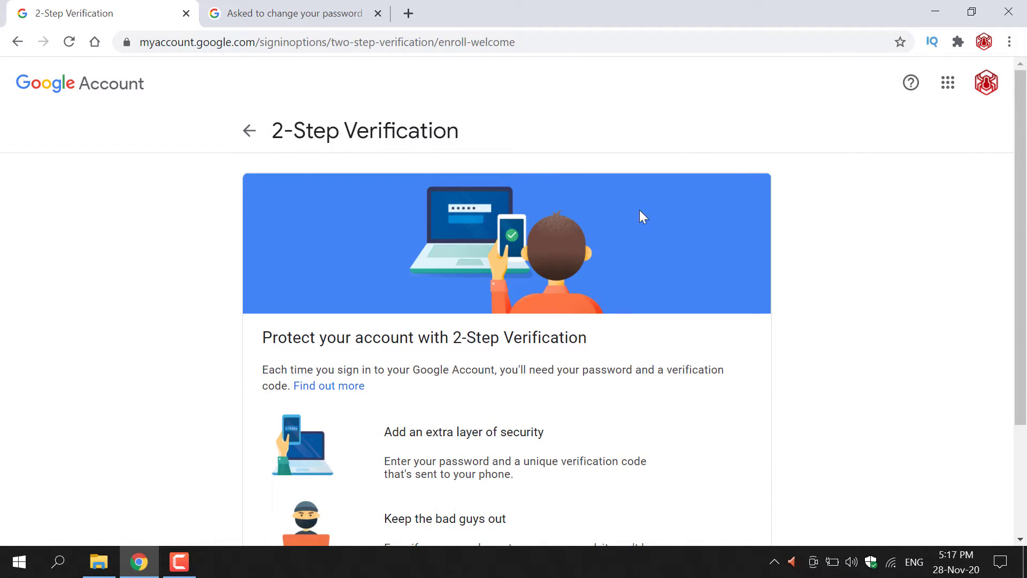
pyautogui.scroll(-3)
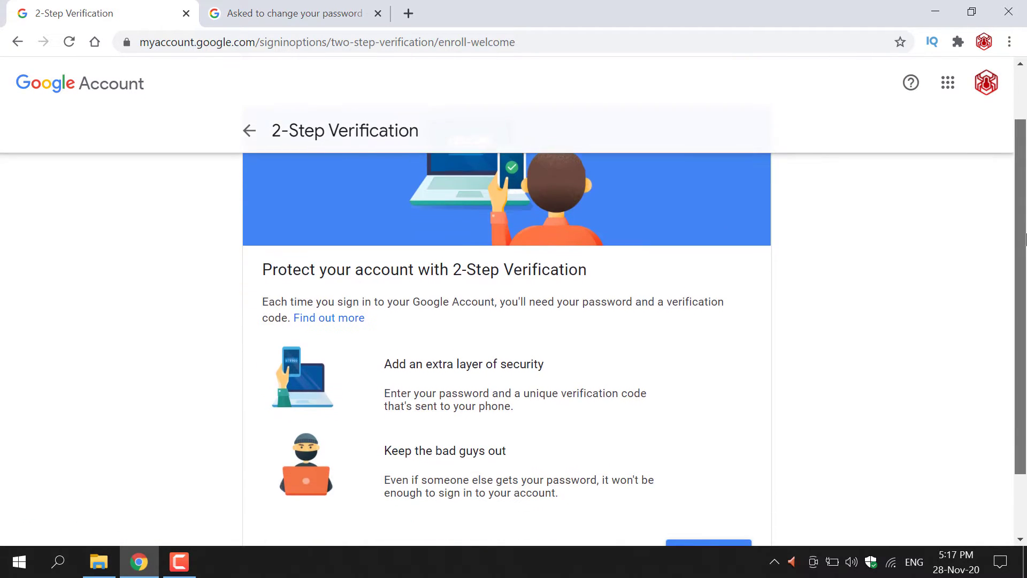
pyautogui.scroll(-3)
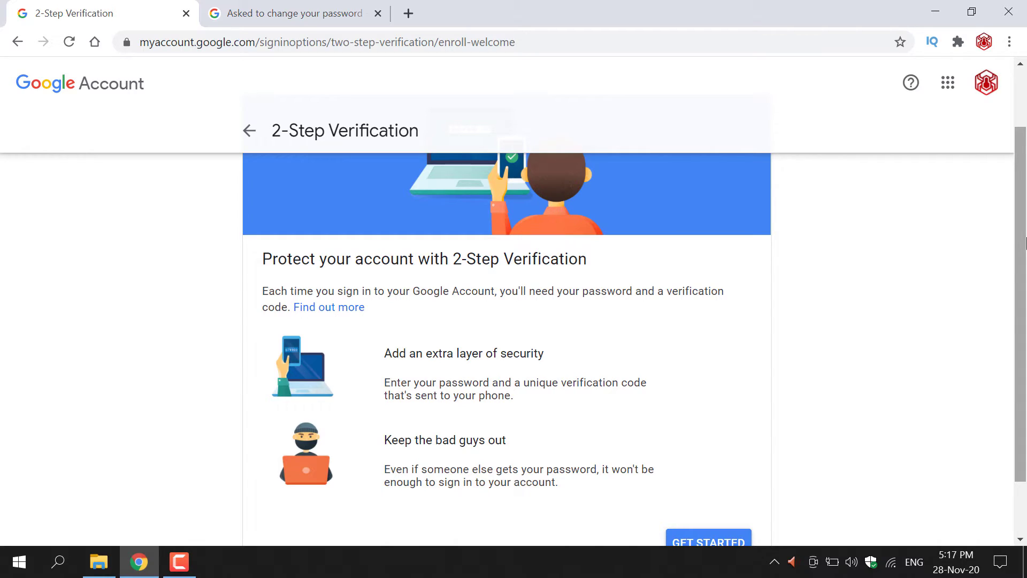
pyautogui.moveTo(401, 270)
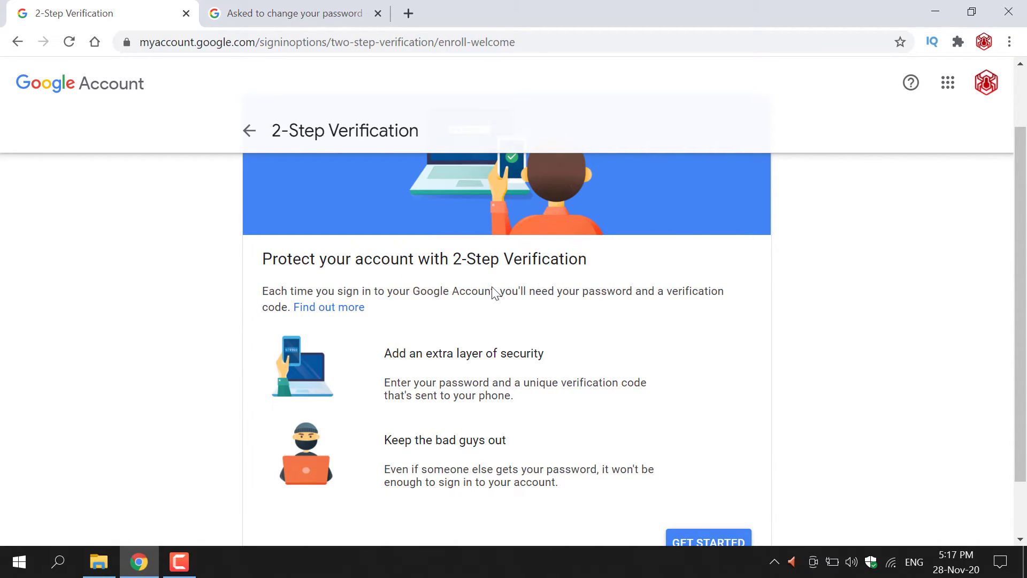
pyautogui.moveTo(482, 313)
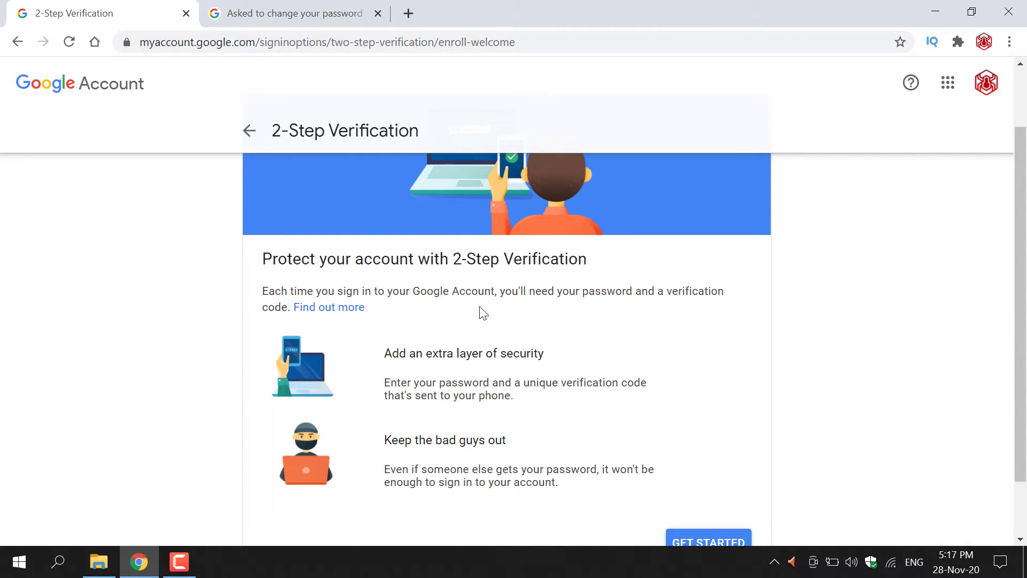
pyautogui.moveTo(574, 306)
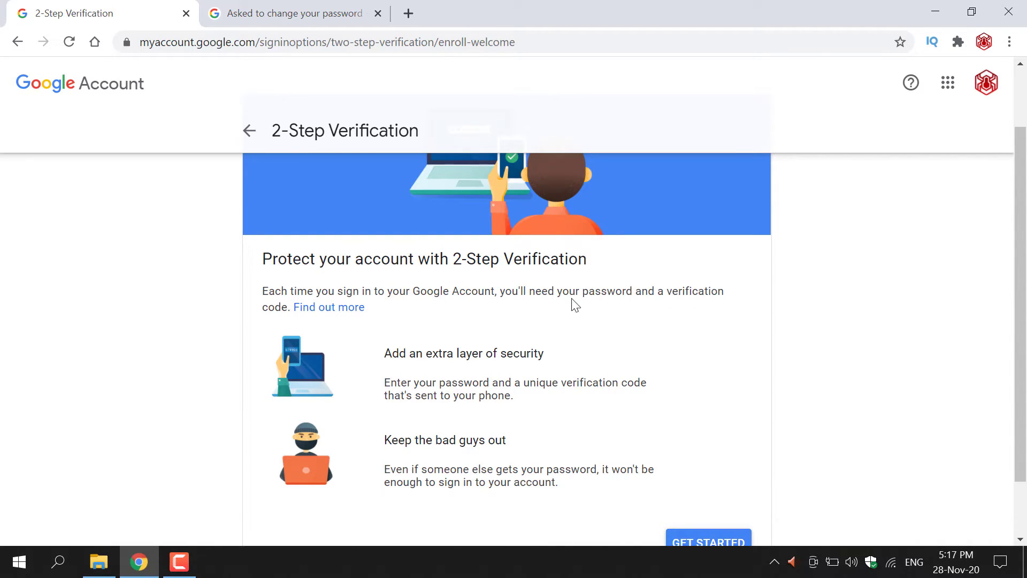
pyautogui.moveTo(350, 320)
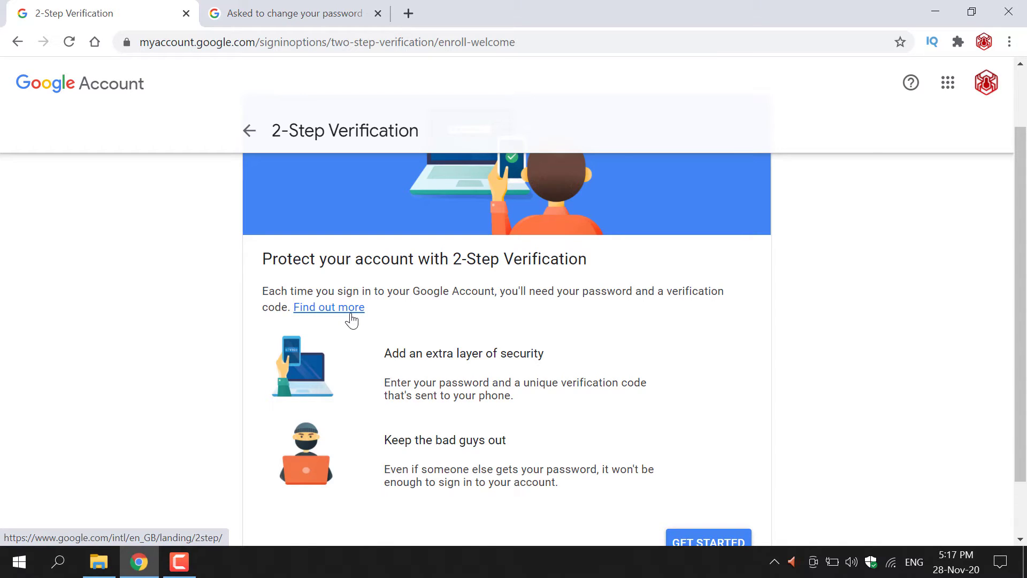
pyautogui.moveTo(500, 311)
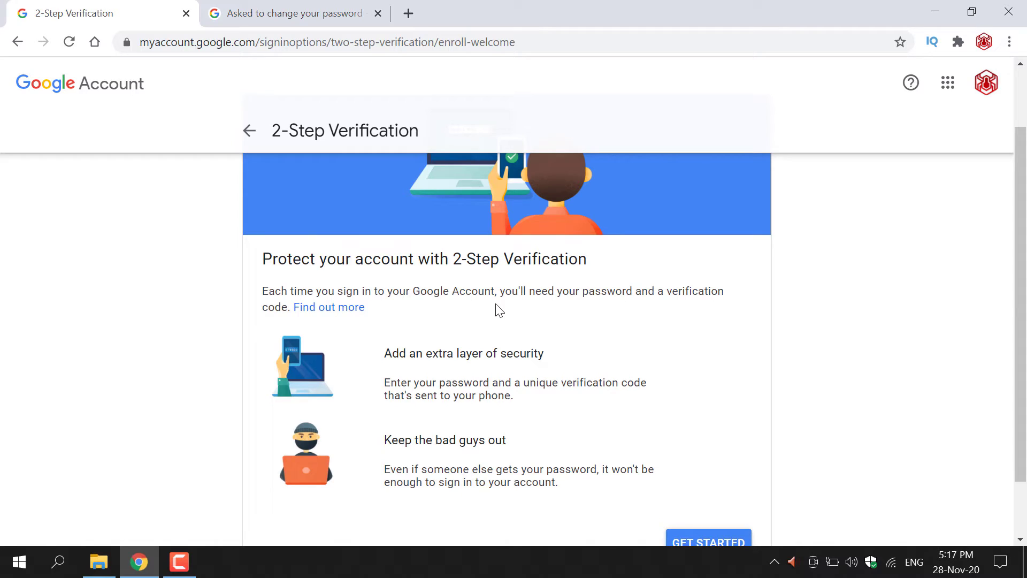
pyautogui.moveTo(506, 376)
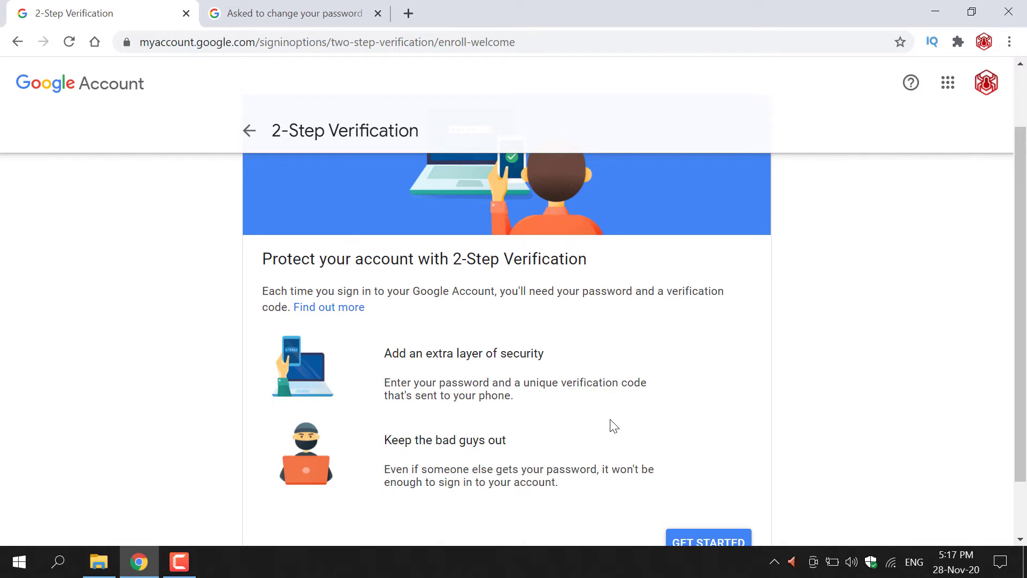
pyautogui.moveTo(545, 445)
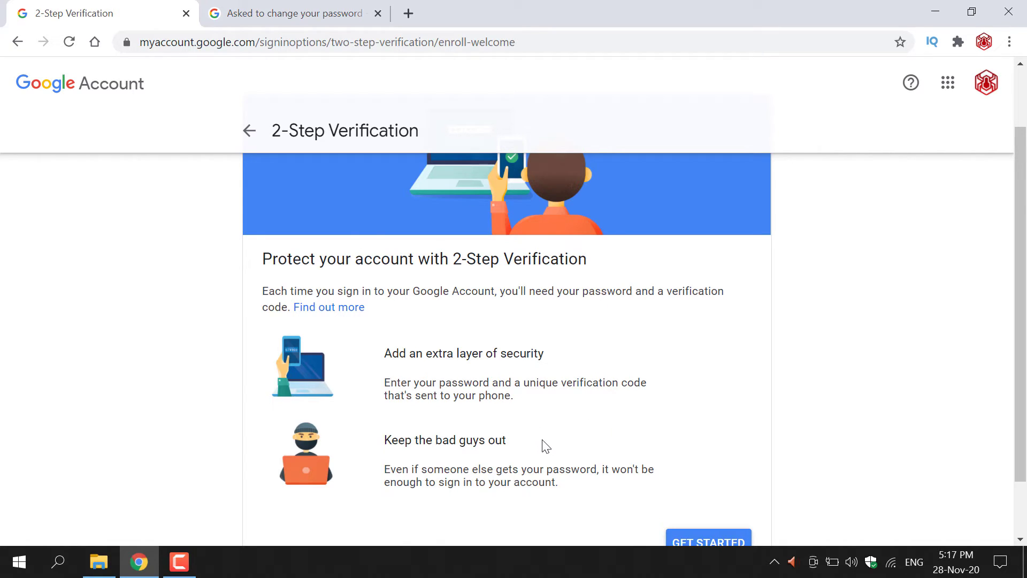
pyautogui.moveTo(470, 516)
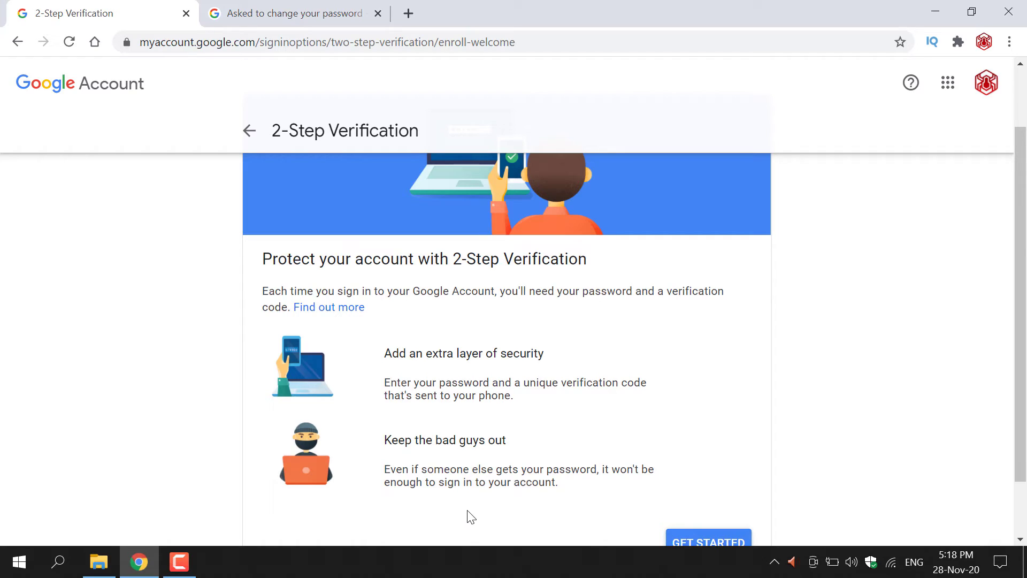
pyautogui.scroll(-3)
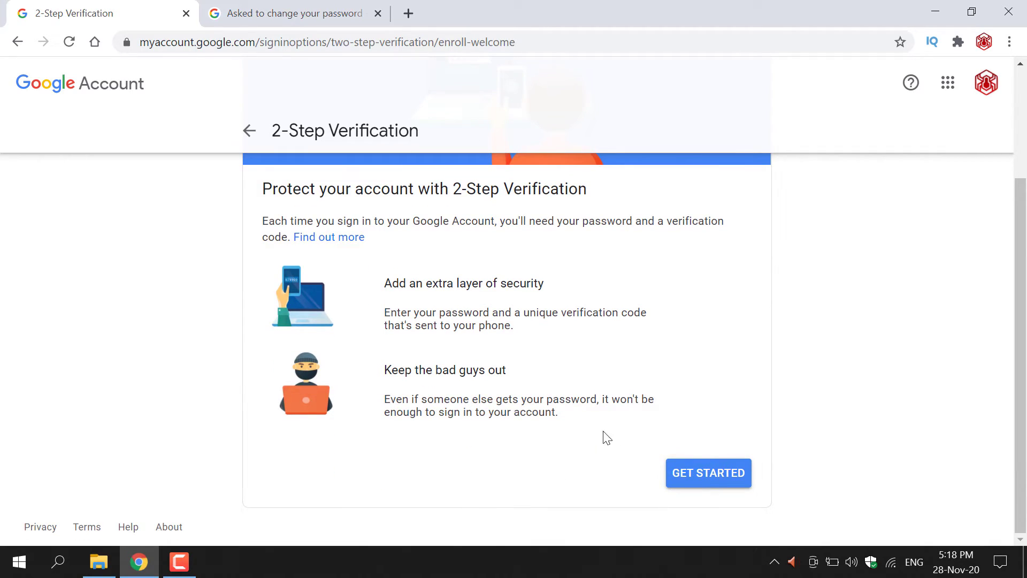
pyautogui.moveTo(575, 435)
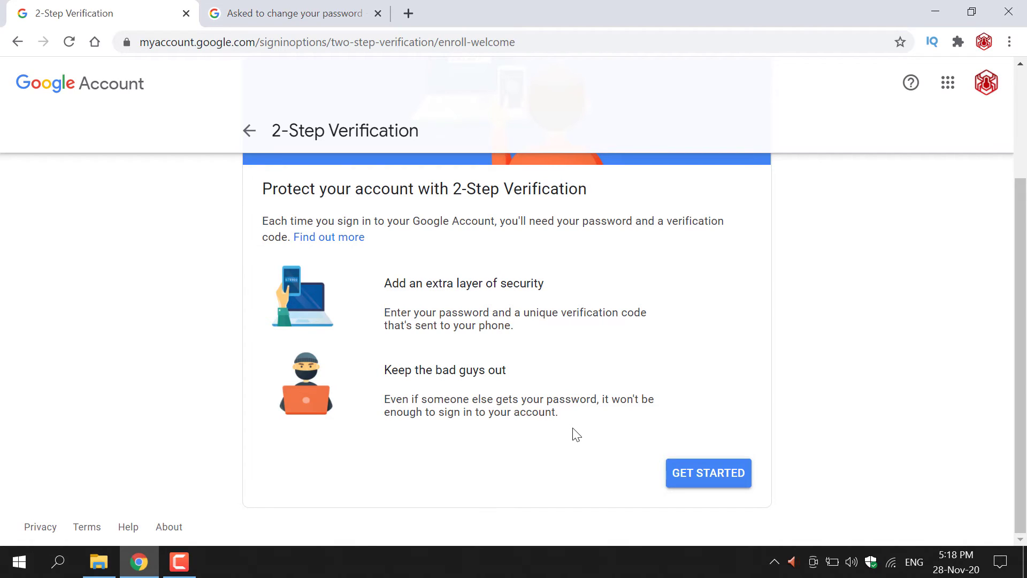
pyautogui.moveTo(768, 494)
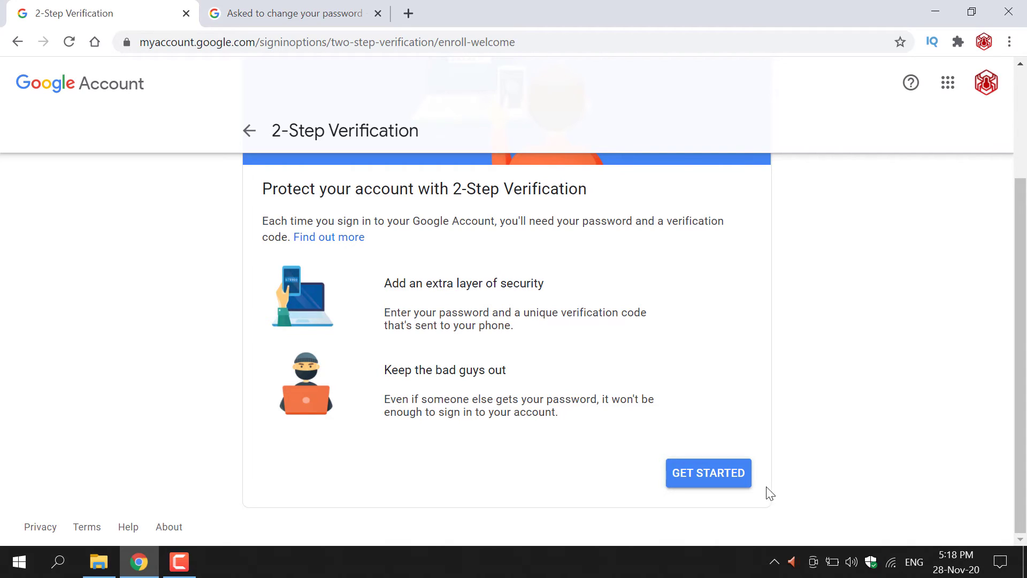